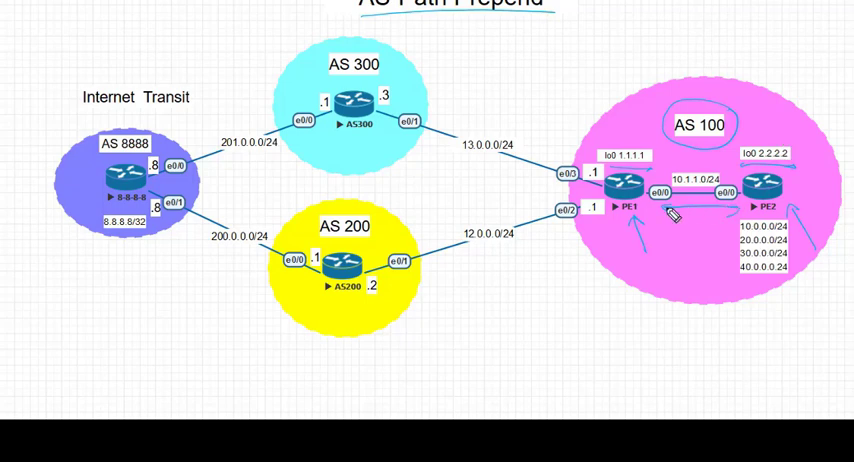
mouse_move(792, 356)
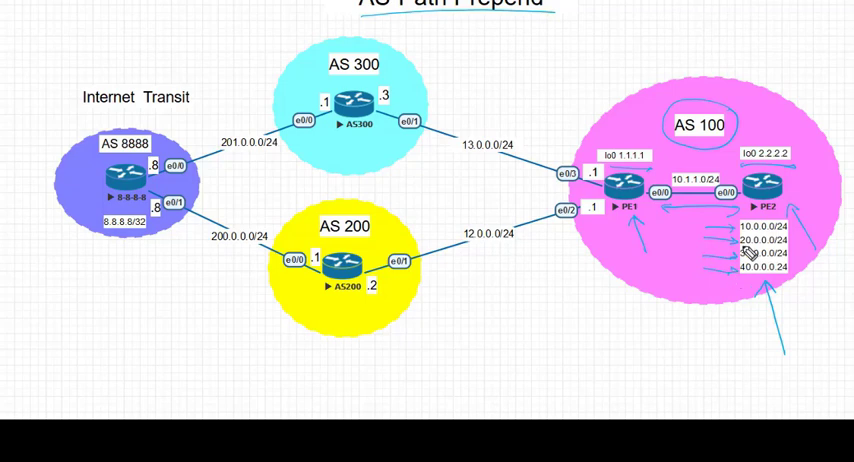
mouse_move(740, 320)
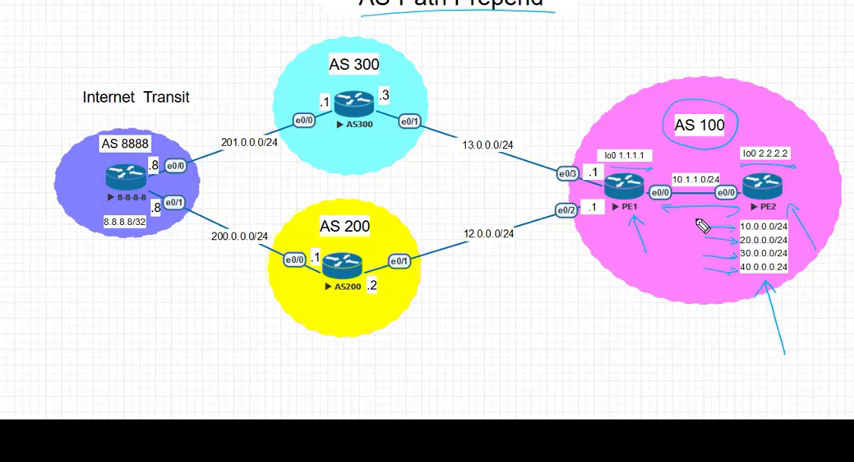
mouse_move(490, 138)
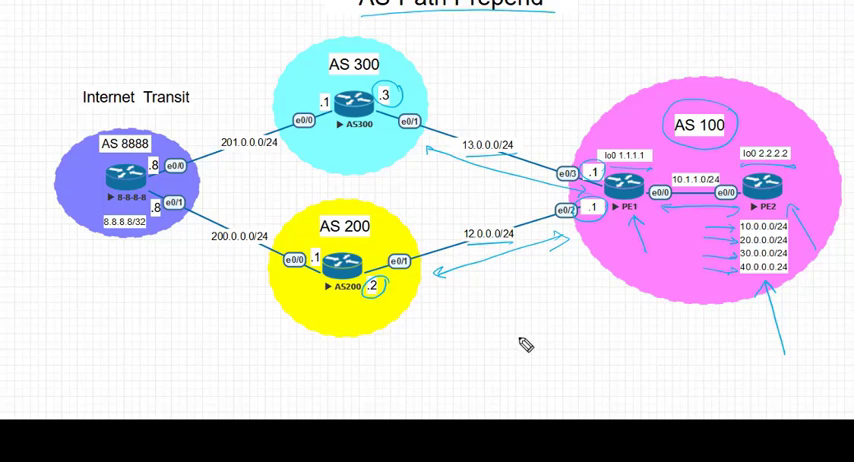
mouse_move(520, 340)
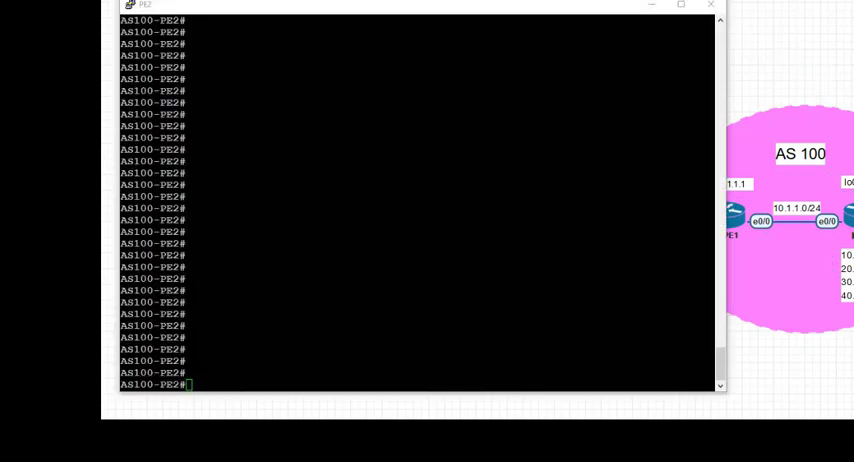
- List PE2's interfaces with 'sh ip int bri' and review its running configuration
type("sh")
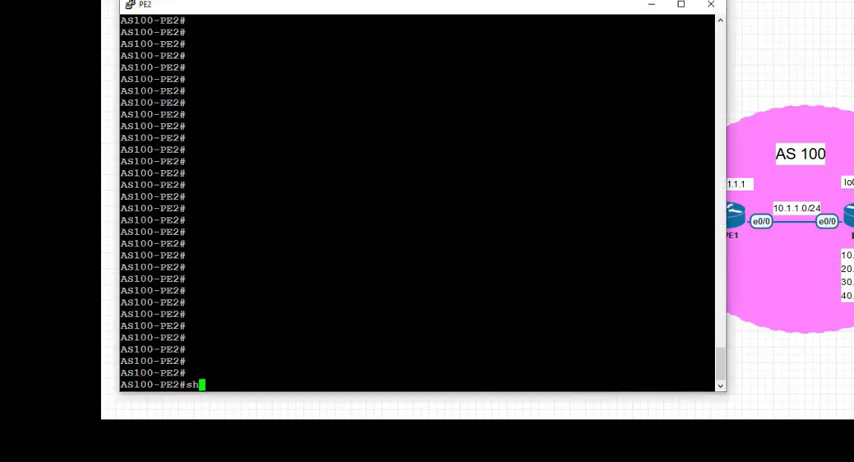
type("ip int brief")
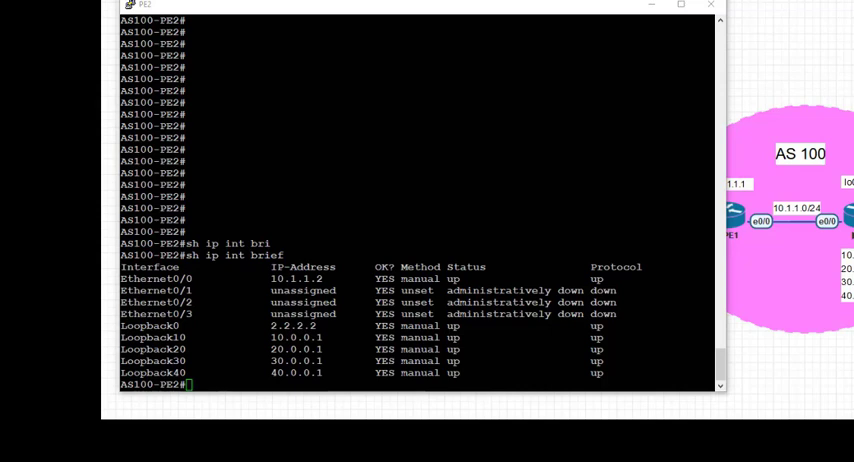
mouse_move(162, 350)
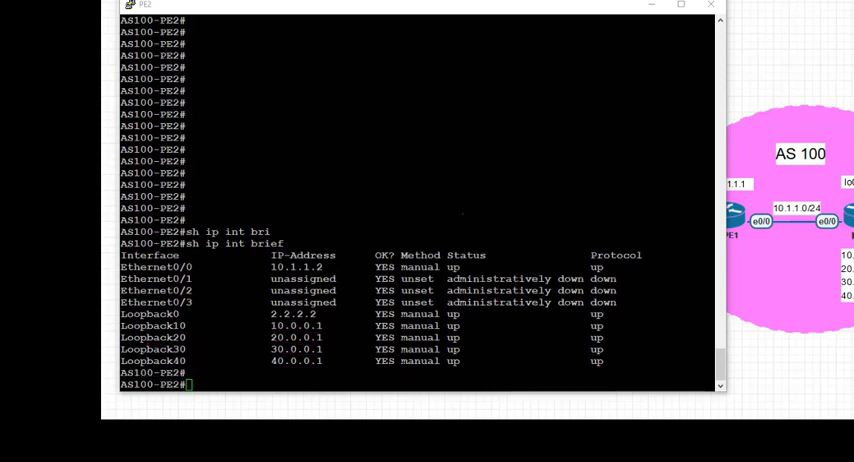
type("sh run")
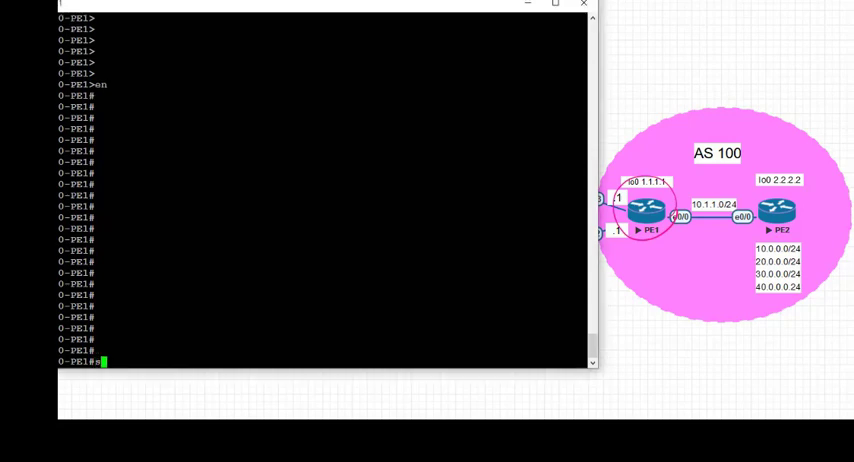
- Show PE1's BGP table and highlight the 10–40.0.0.0/24 prefixes via 2.2.2.2
type("sh ip bgp")
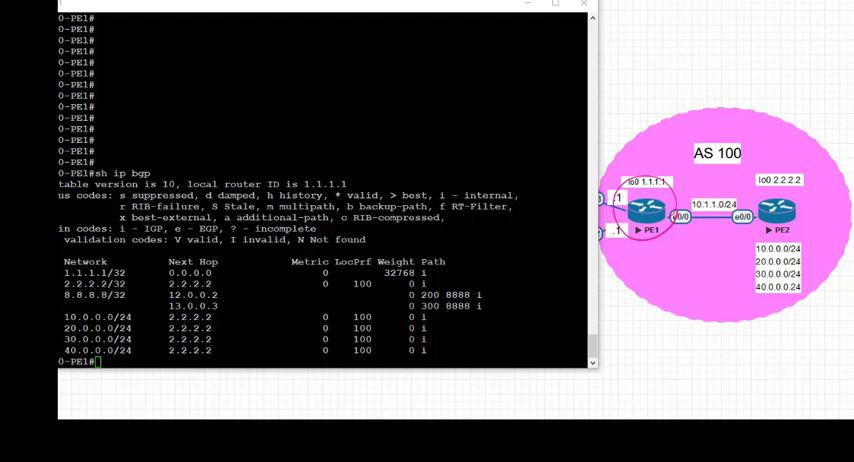
left_click_drag(130, 308, 148, 364)
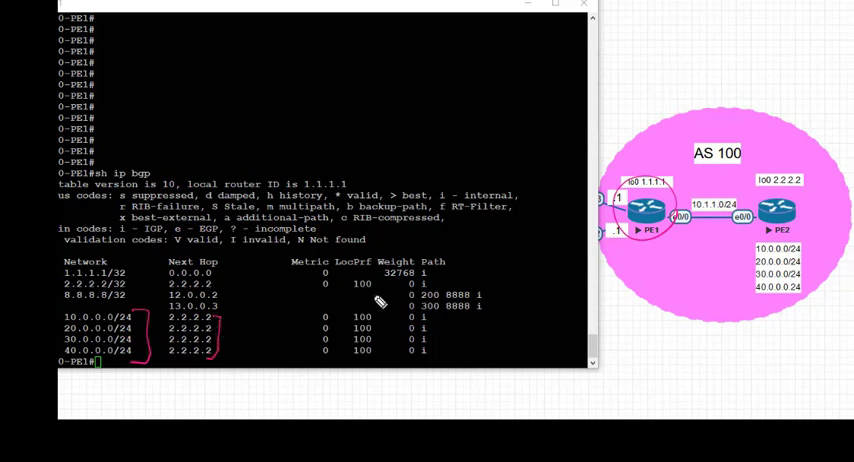
left_click_drag(378, 304, 390, 360)
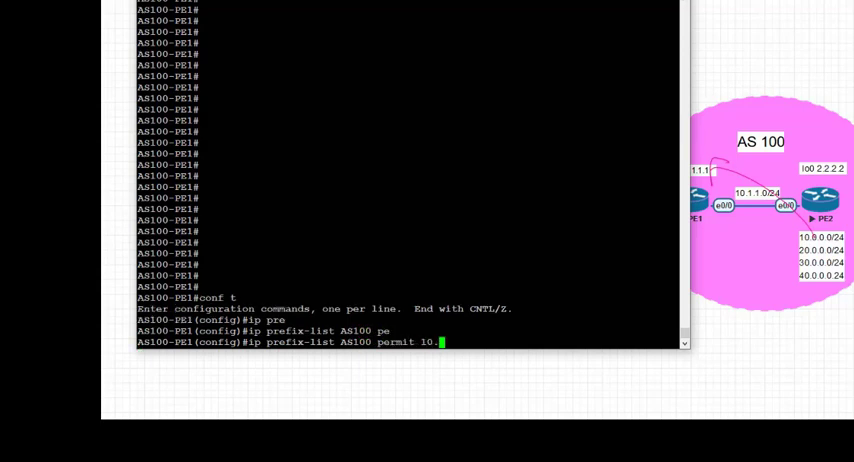
- Add prefix-list AS100 permits through 40.0.0.0/24 and route-map AS100 matching that prefix-list
type("0.0.0/24")
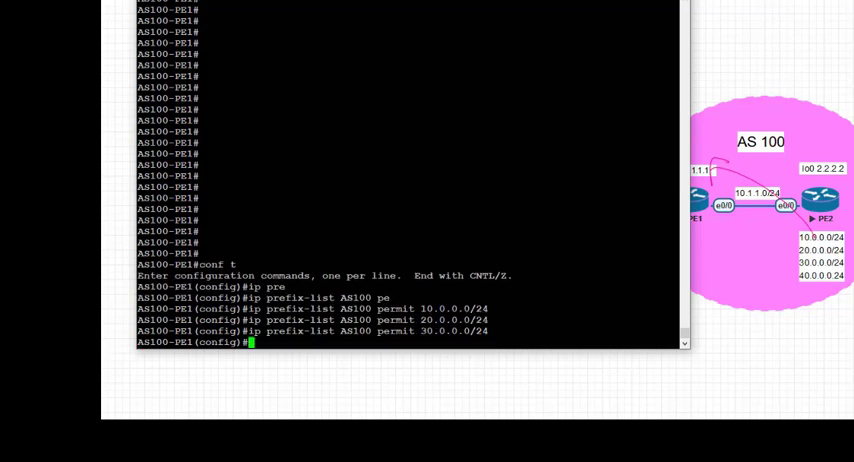
type("ip prefix-list AS100 permit 40.0.0.0/24")
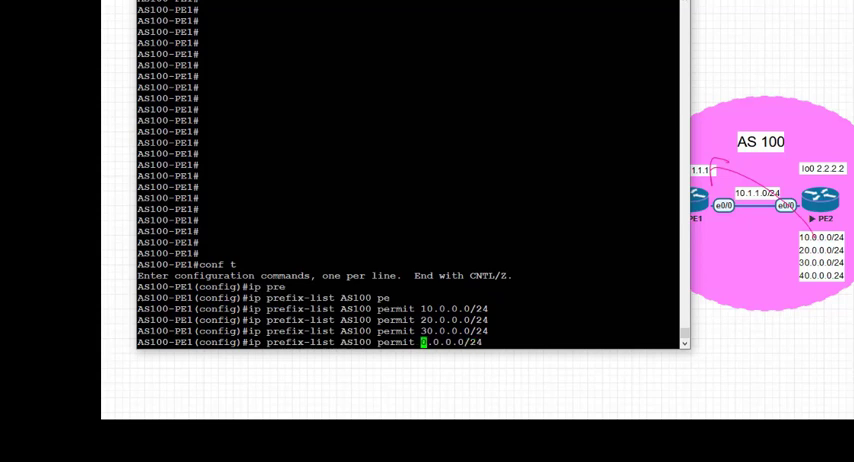
key("enter")
type("route-map AS10")
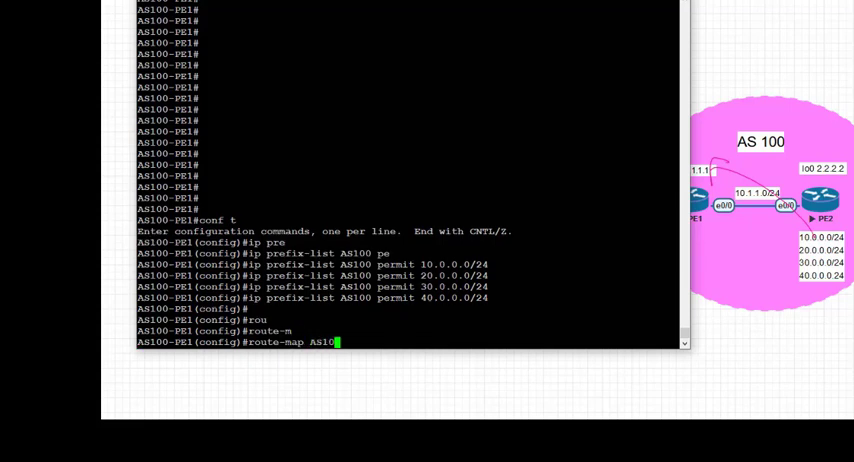
type("match ip address prefix-list AS100")
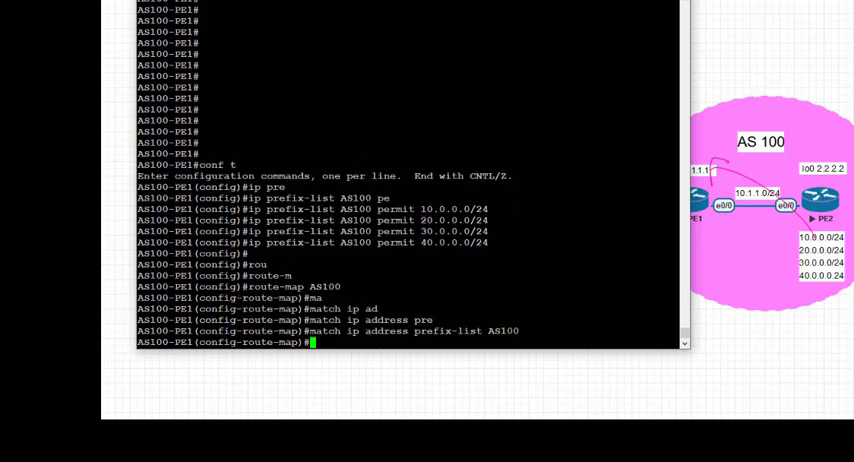
type("exit")
type("route-map")
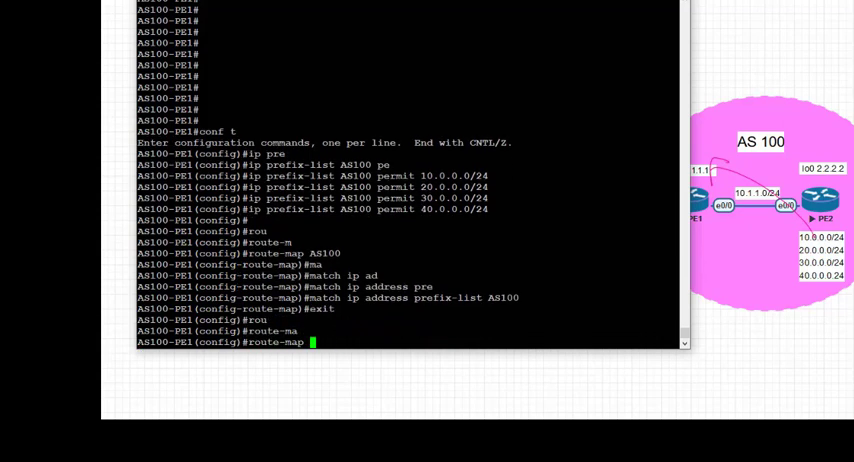
- Create route-map AS100-PREPEND matching prefix-list AS100 with 'set as-path prepend 100 100'
type("AS100")
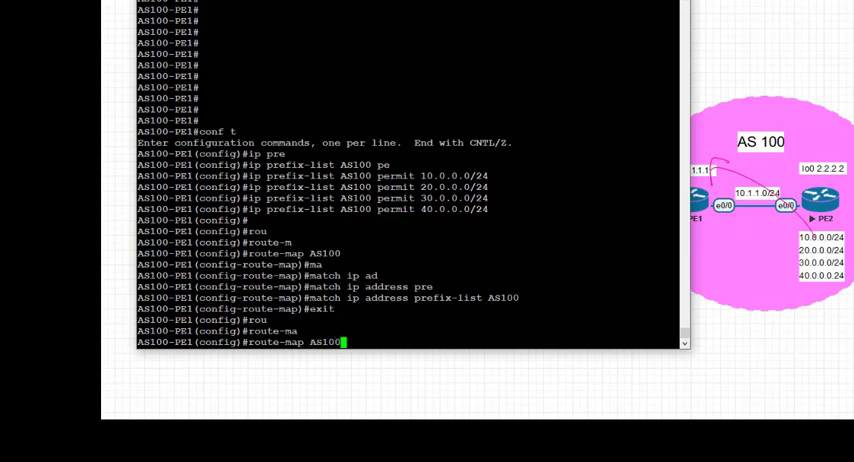
type("-PREPEND")
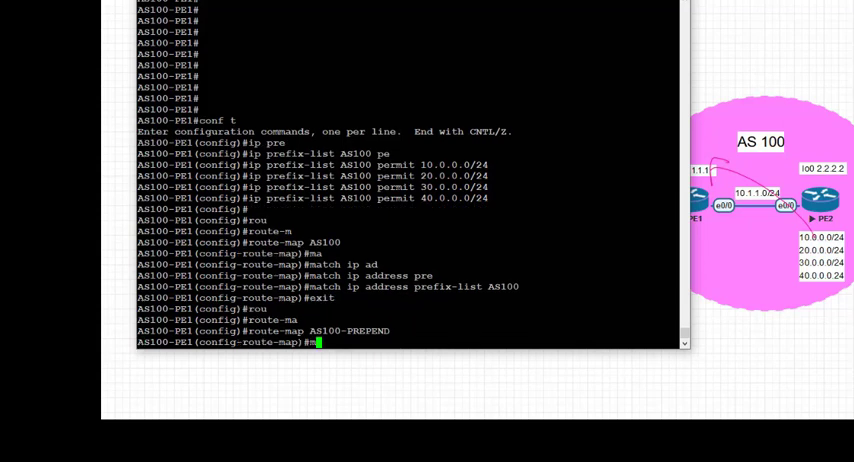
type("match ip address prefix-list AS100")
type("set as-path")
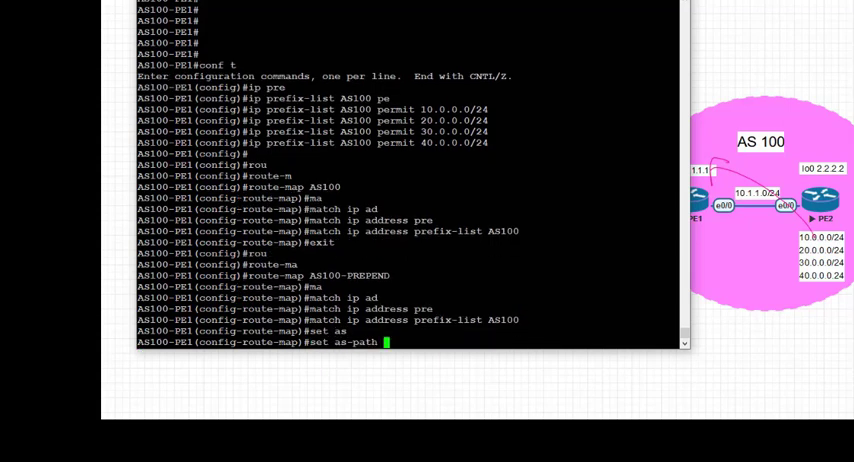
type("prepend 1")
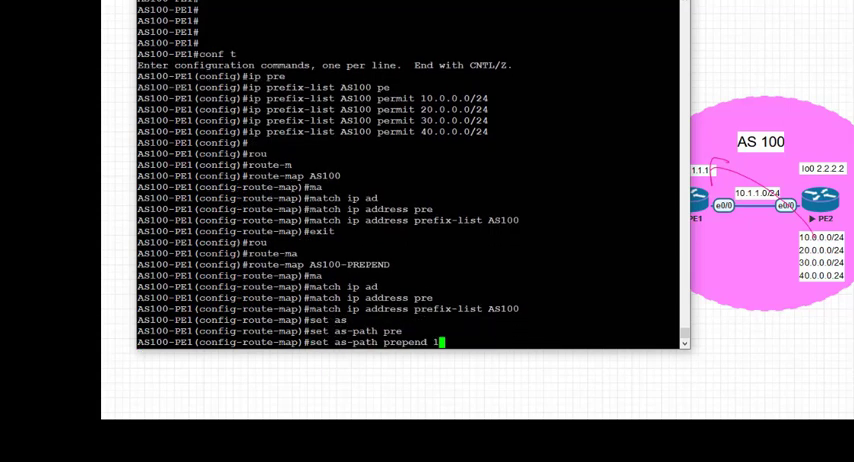
type("00 100")
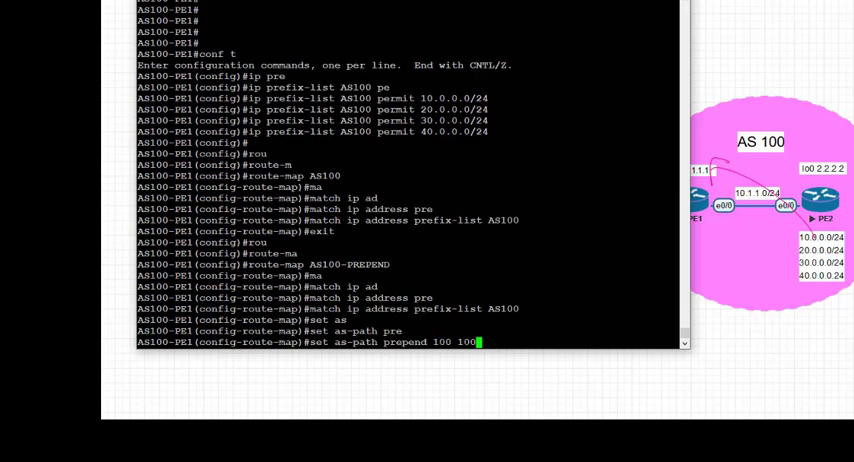
key("enter")
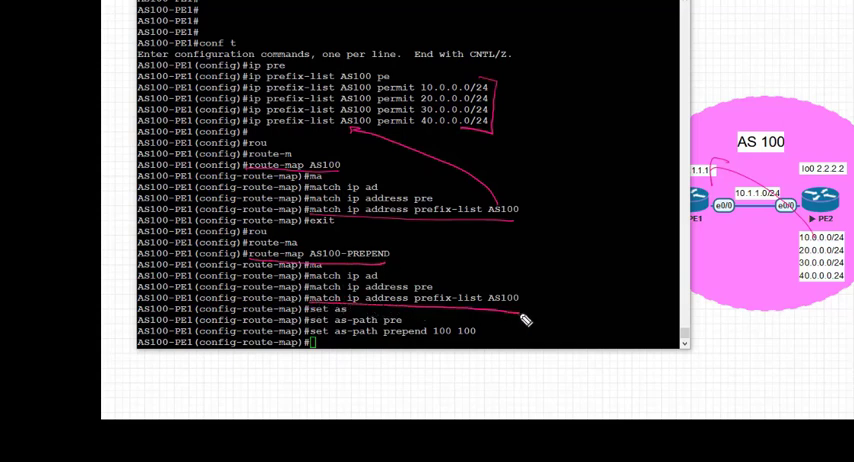
left_click_drag(526, 320, 432, 180)
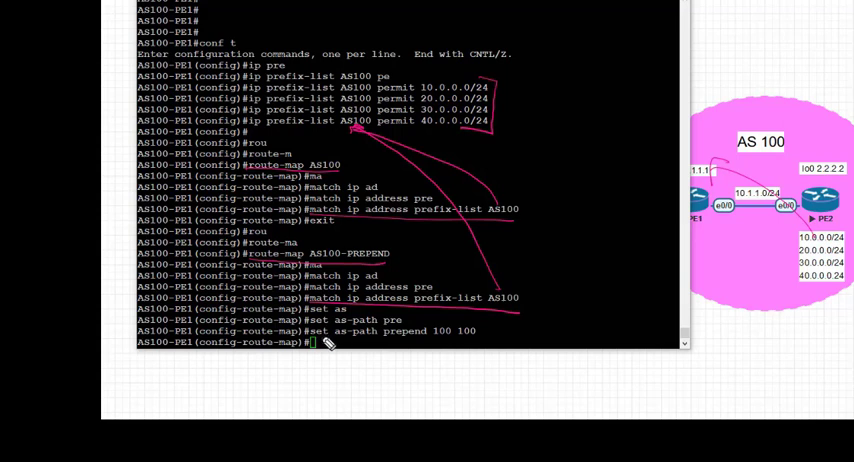
mouse_move(380, 344)
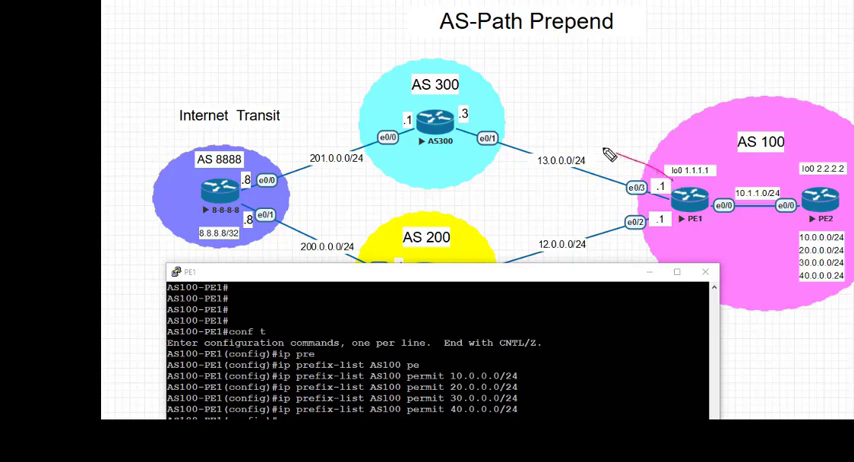
- Move the PuTTY window down to reveal the AS-Path Prepend topology
left_click_drag(604, 156, 544, 120)
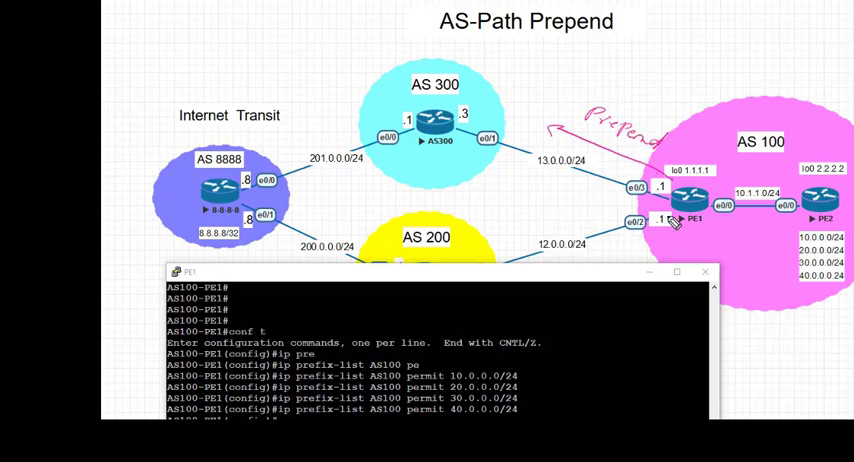
mouse_move(588, 268)
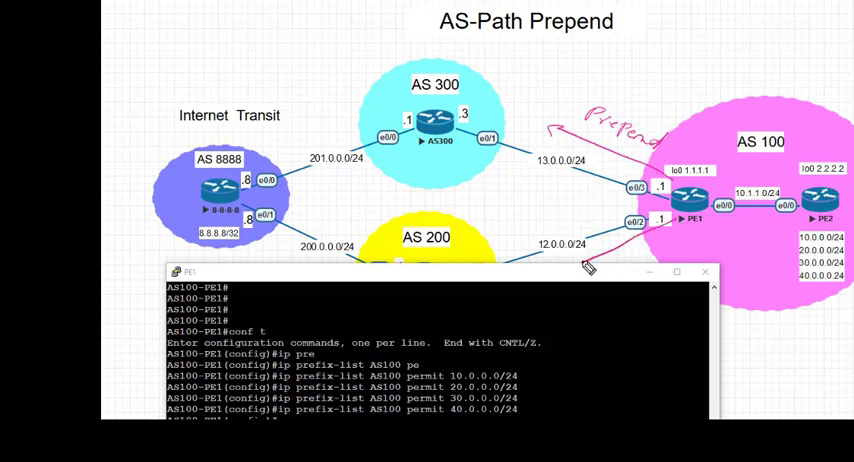
mouse_move(590, 276)
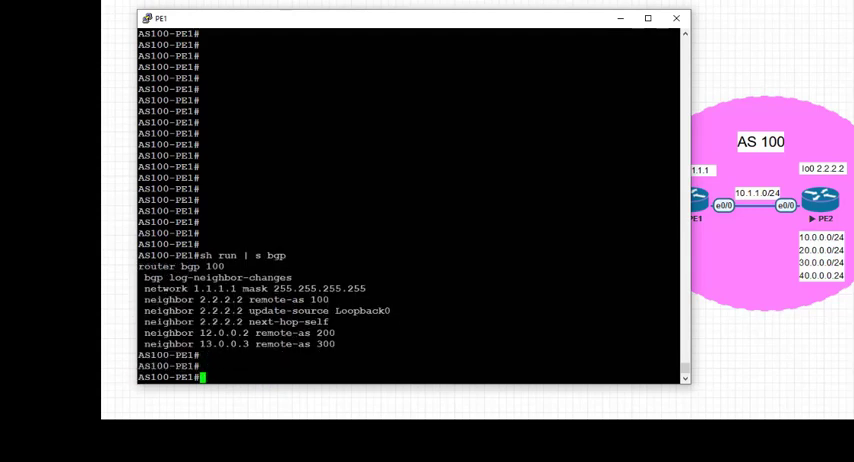
- Under router bgp 100, set 'neighbor 13.0.0.3 route-map AS100-PREPEND out'
type("conf t")
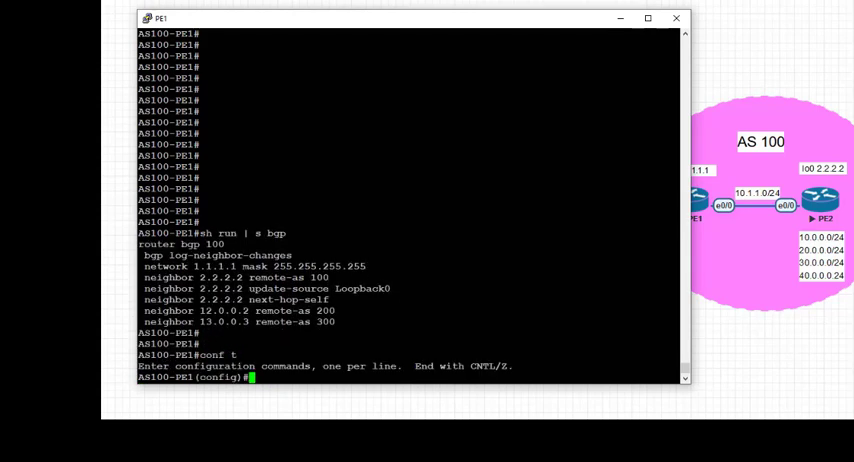
type("router bgp 100")
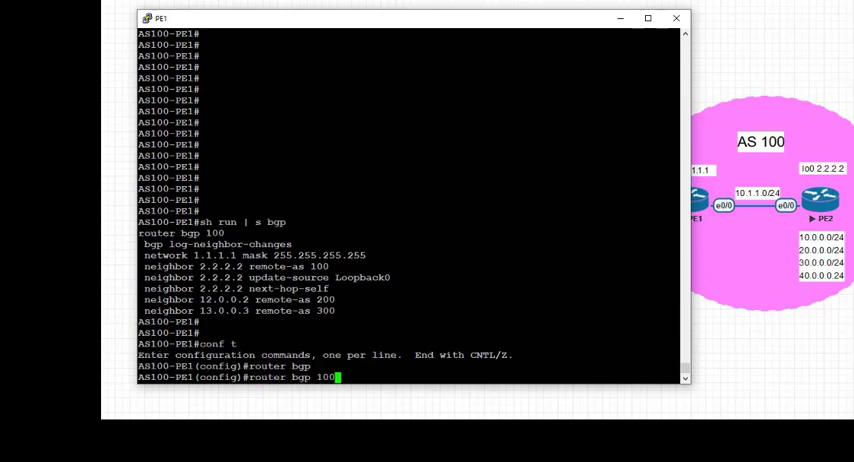
type("neighbor 1")
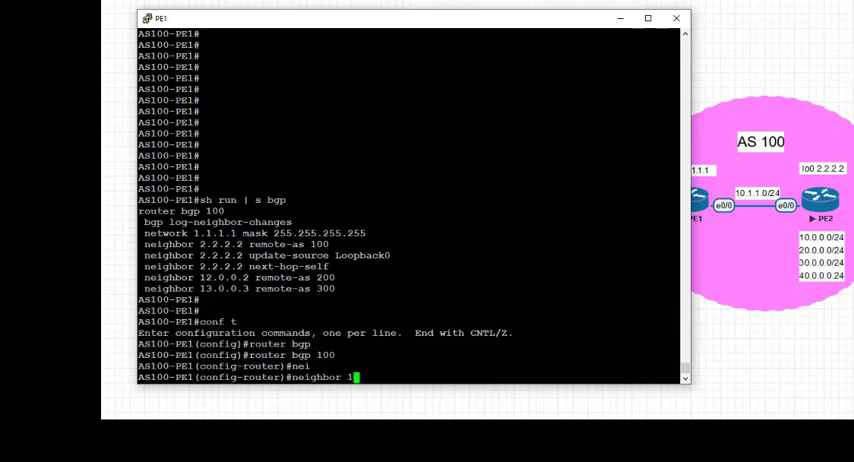
type("3.0.0.3 route-")
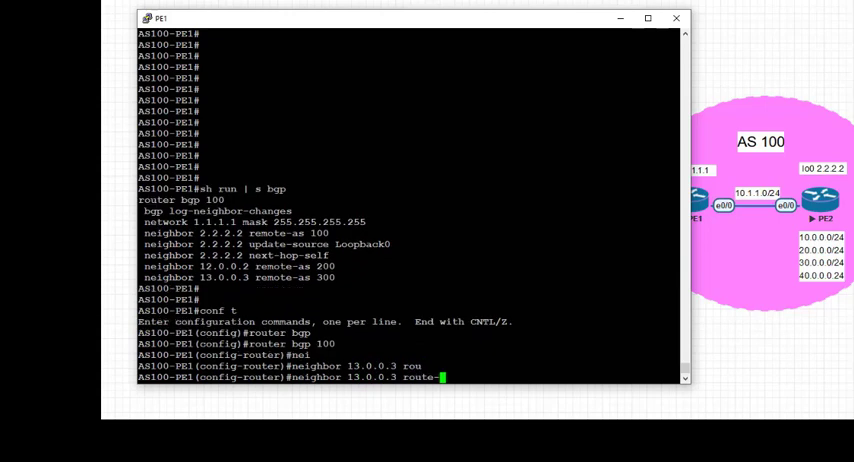
type("p")
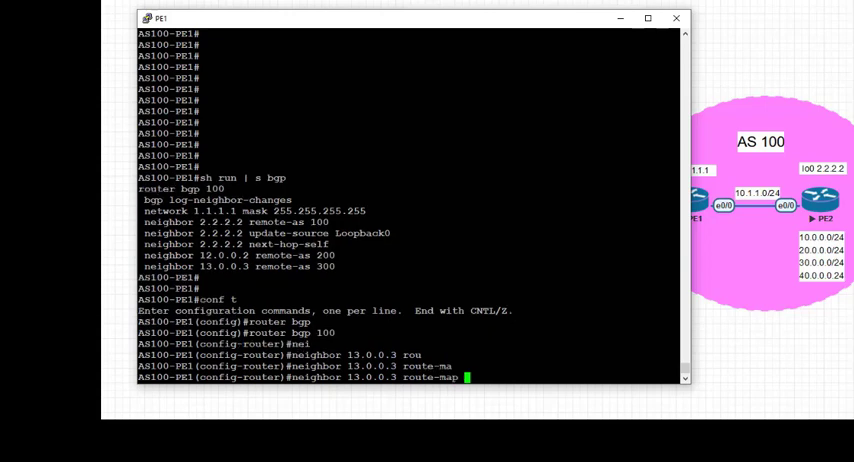
type("AS100-")
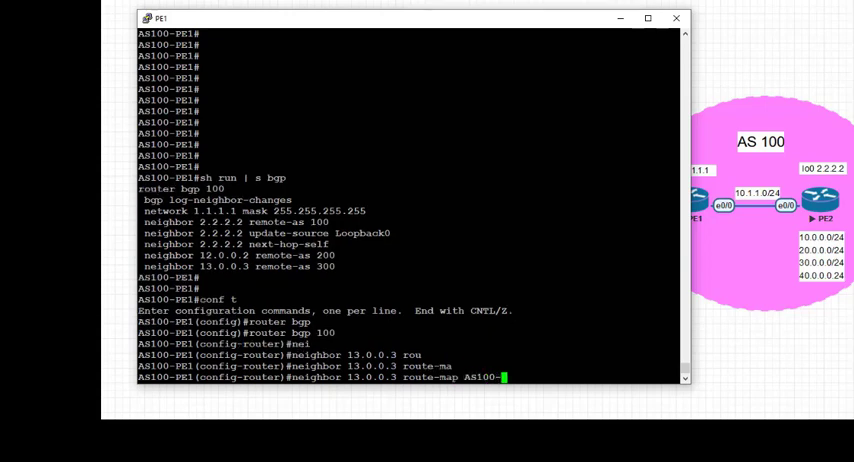
type("PREPEND")
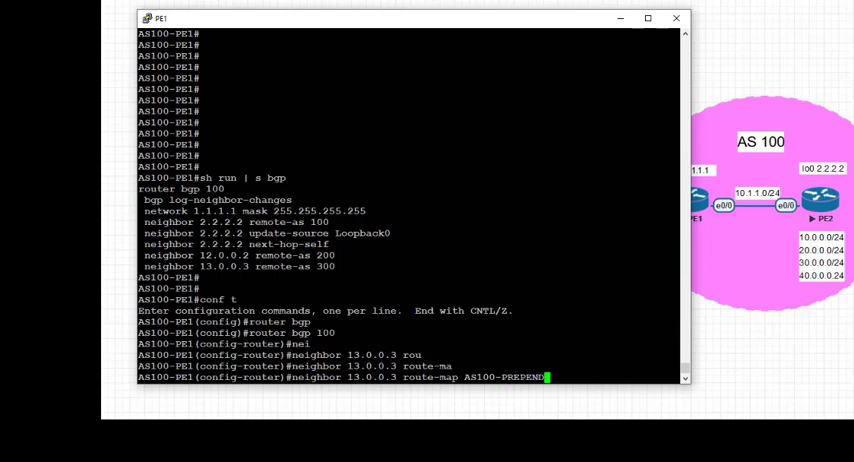
type("out")
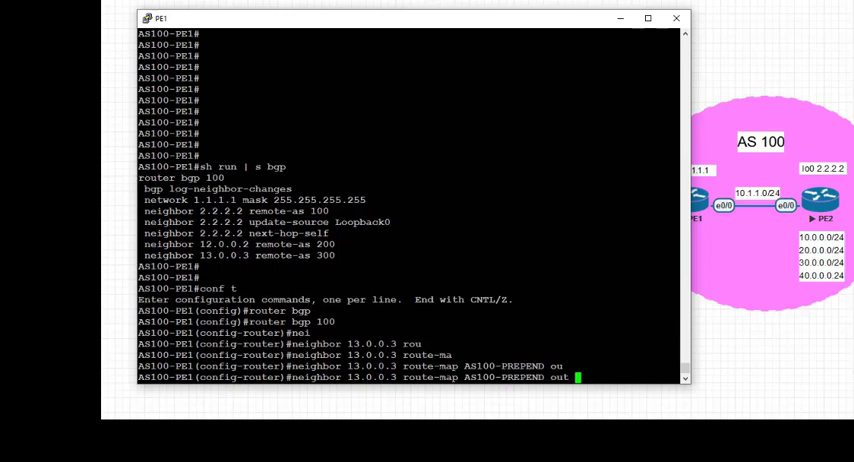
key("enter")
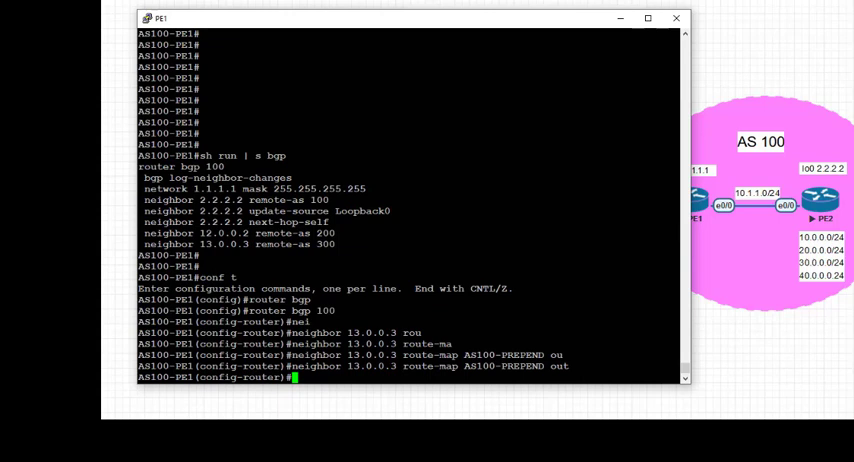
- Set 'neighbor 12.0.0.2 route-map AS100 out' toward the AS 200 peer
type("neighbor")
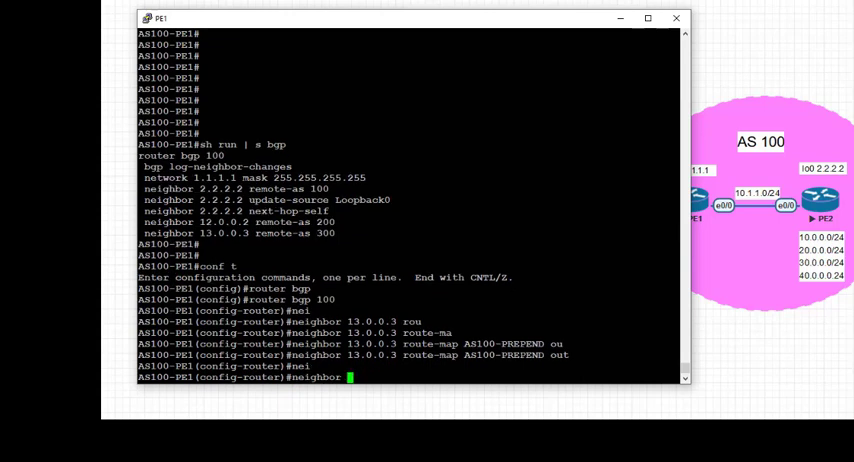
type("12.0.")
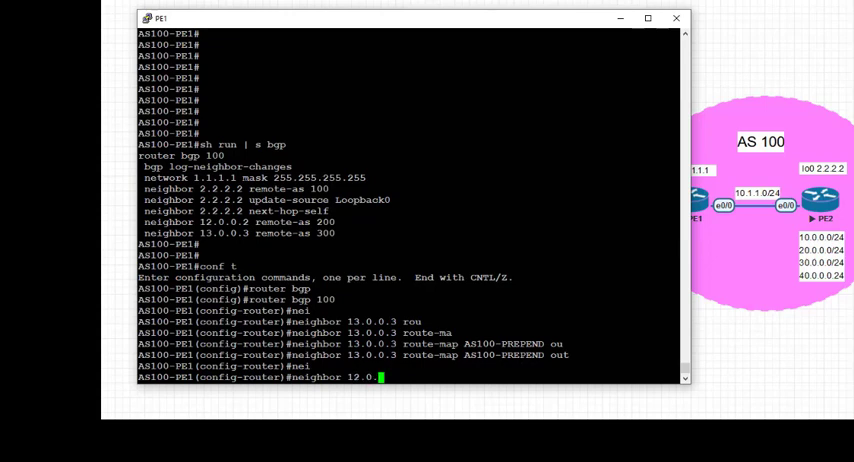
type("0.2")
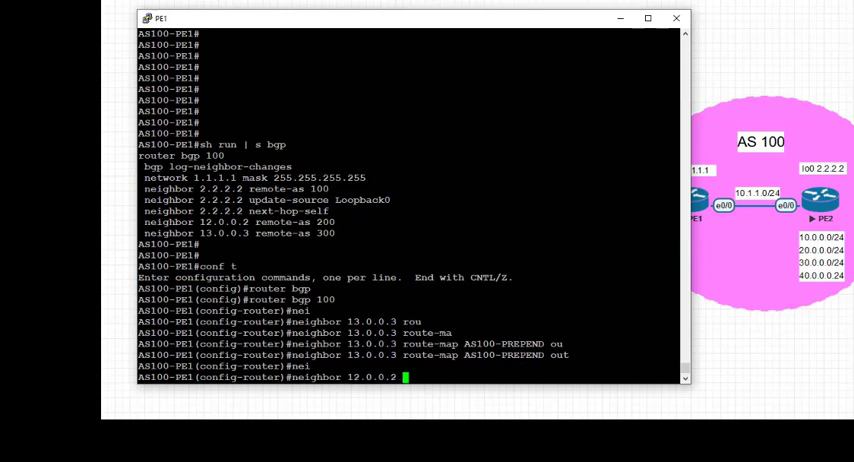
type("route-map AS")
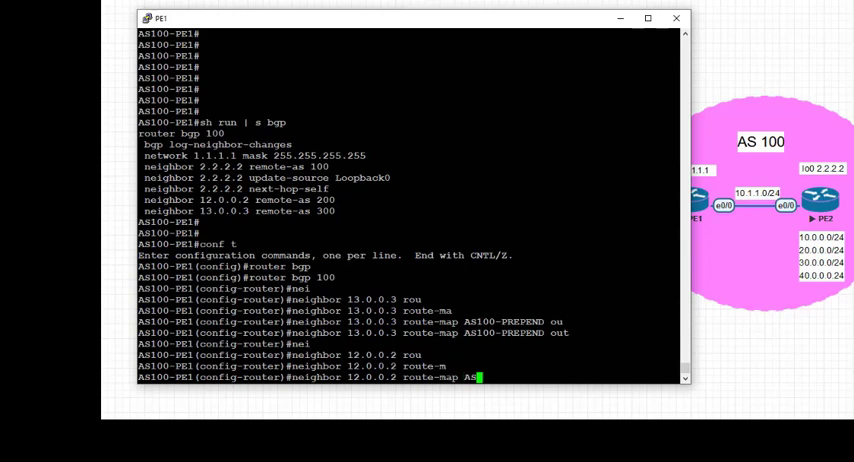
type("00 out")
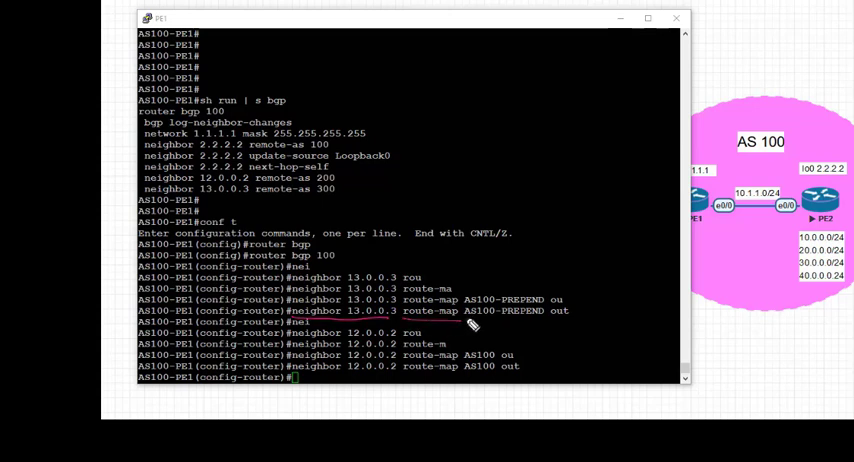
mouse_move(564, 328)
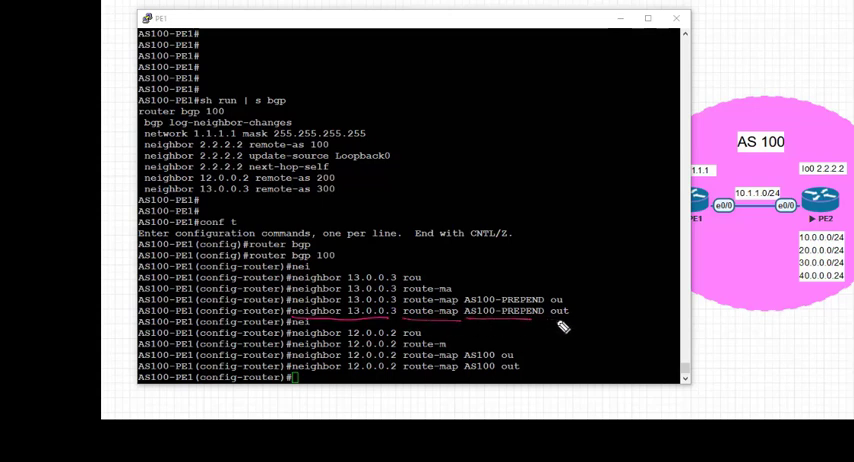
mouse_move(304, 376)
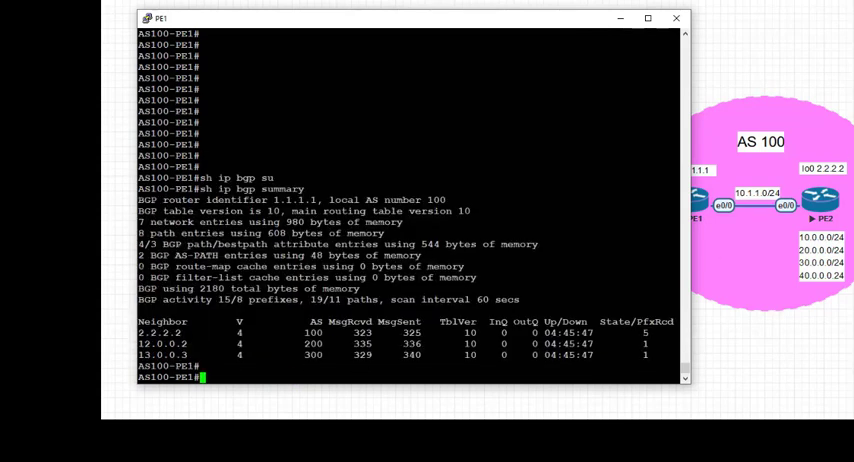
- Show PE1's BGP summary and the routes advertised to neighbor 13.0.0.3
type("sh ip bg neighbors 1")
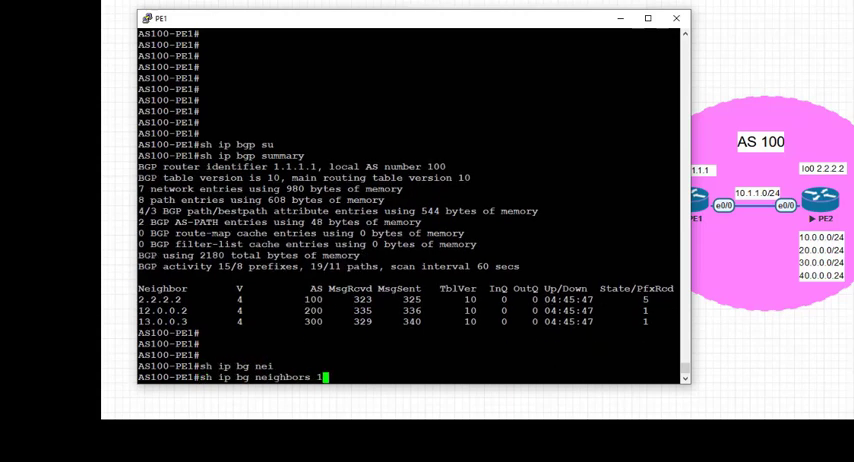
type("3.0.0.3 advertised-routes")
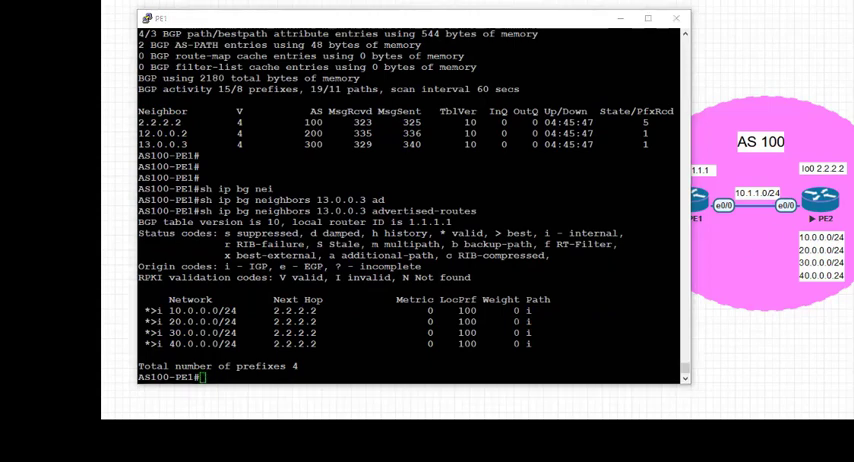
mouse_move(244, 312)
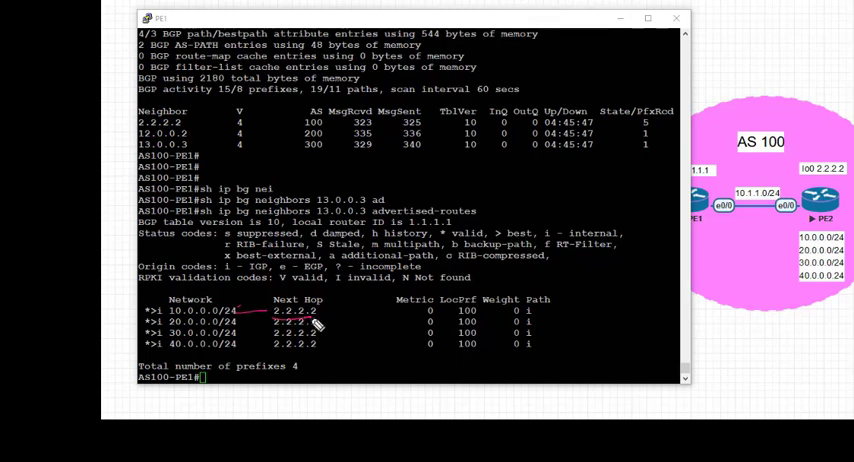
mouse_move(844, 184)
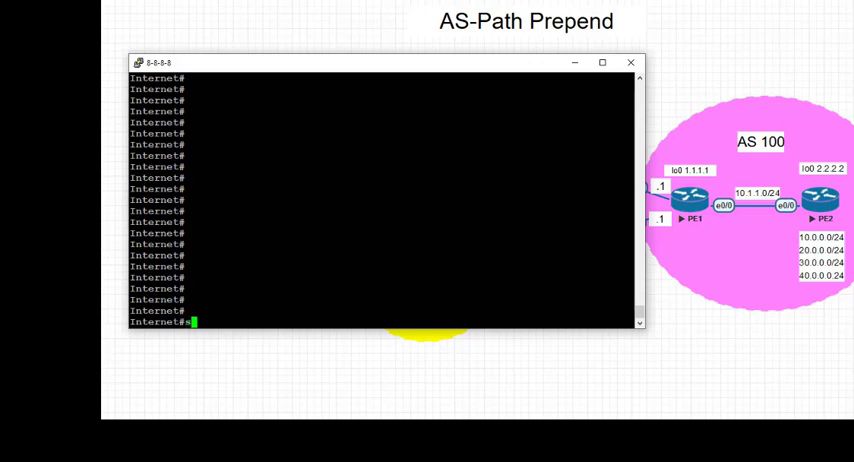
type("sh ip bgp")
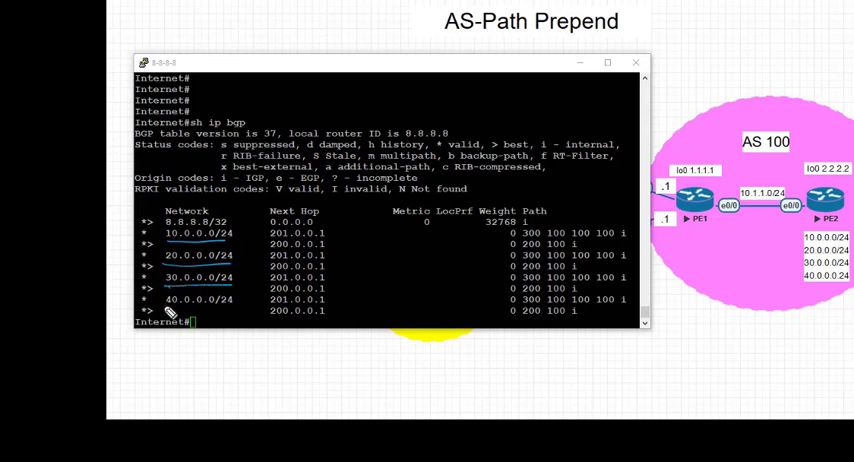
mouse_move(168, 296)
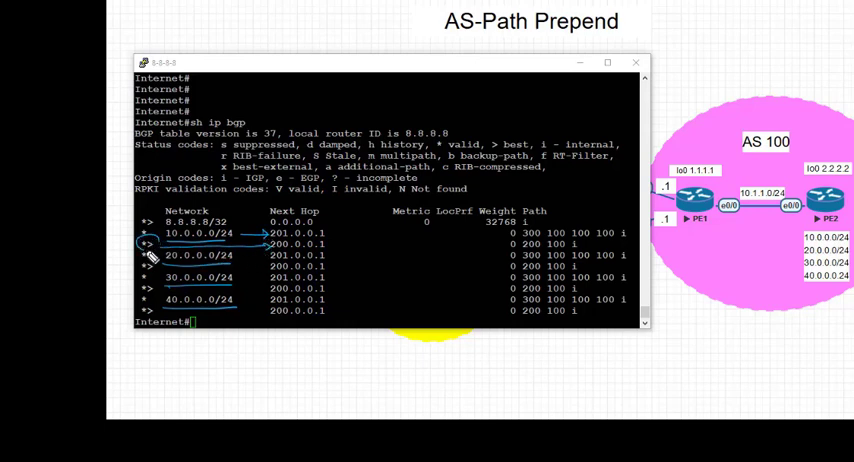
mouse_move(280, 254)
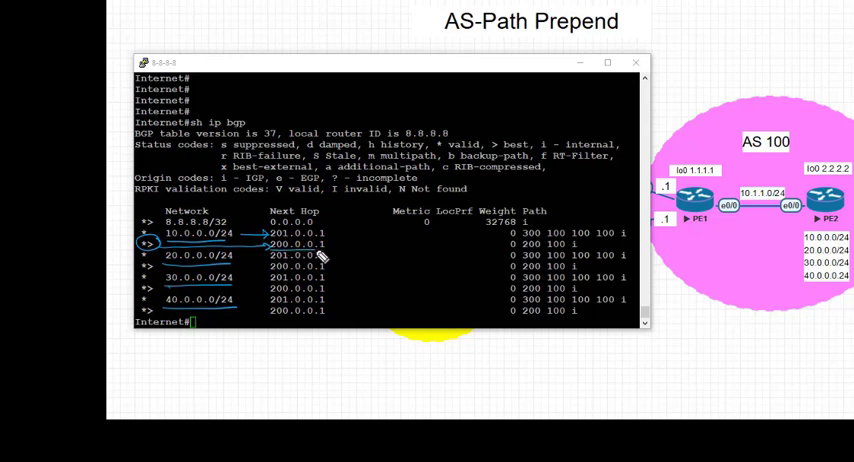
mouse_move(392, 260)
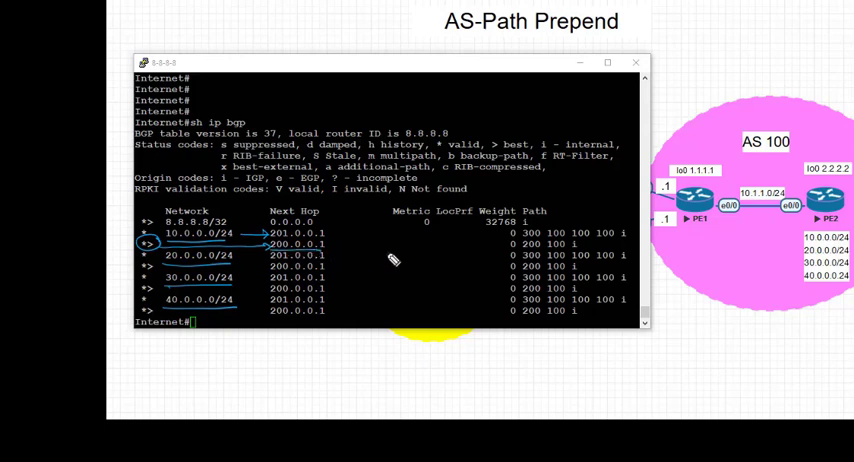
mouse_move(340, 248)
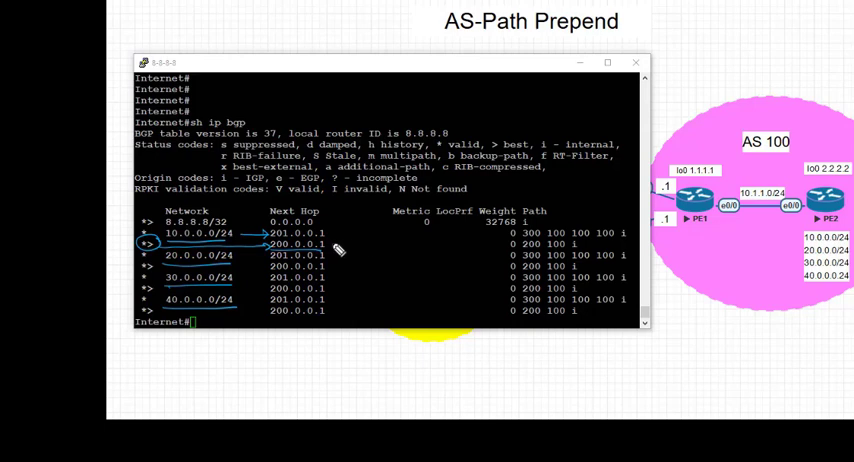
left_click_drag(340, 246, 504, 252)
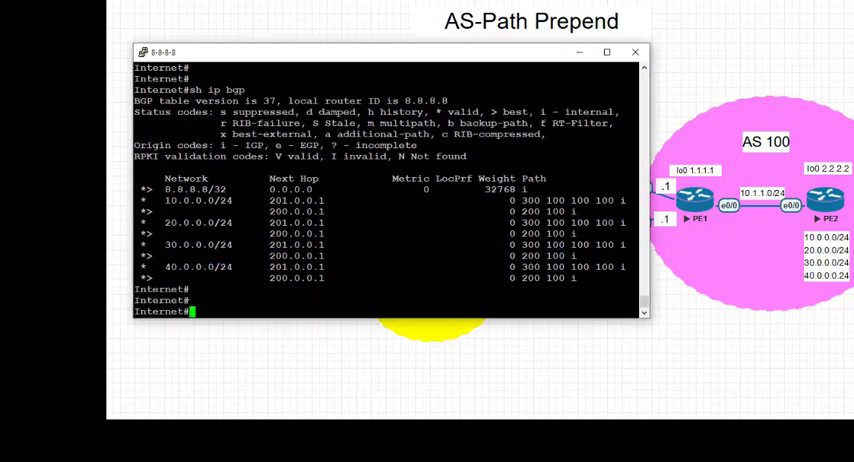
- Run 'sh ip bgp 10.0.0.0/24' on the Internet router to see both paths, best via AS 200
type("sh ip bgp 1")
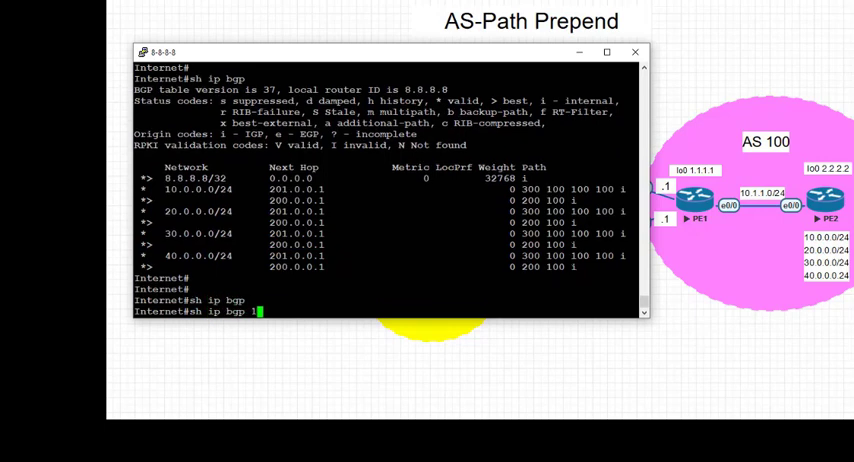
type("0.0.0./")
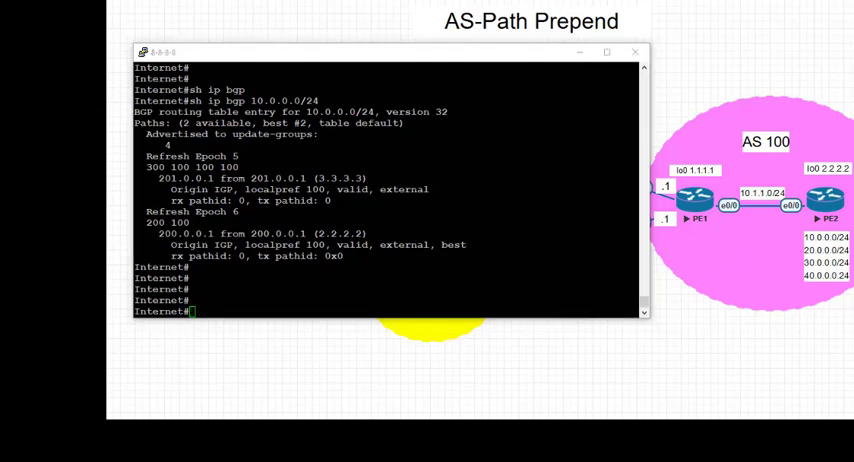
mouse_move(284, 124)
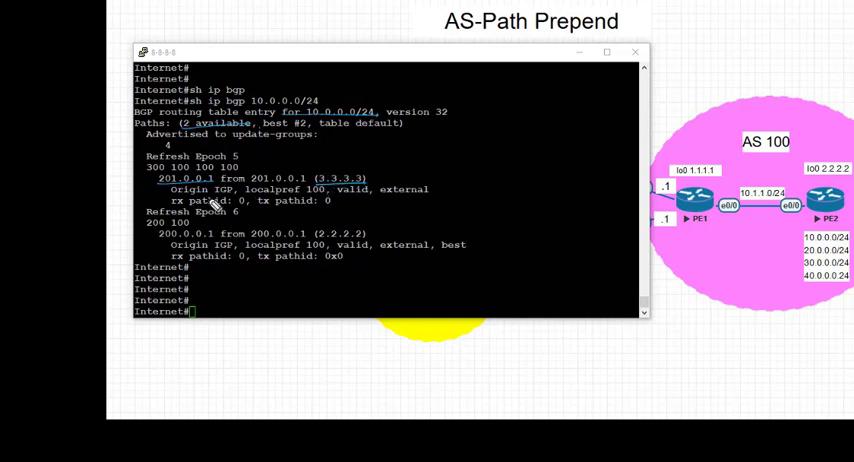
mouse_move(356, 200)
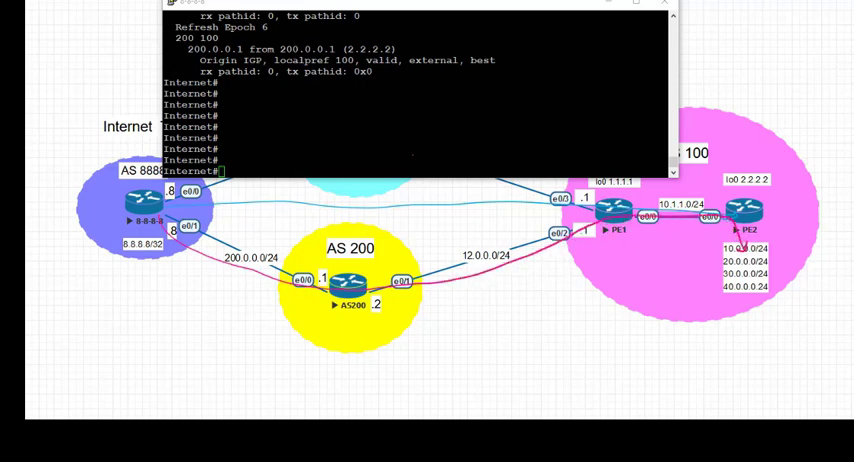
- Run traceroute from the Internet router to 10.0.0.1 sourced from 8.8.8.8, confirming the path via 200.0.0.1 and 12.0.0.1
type("traceroute")
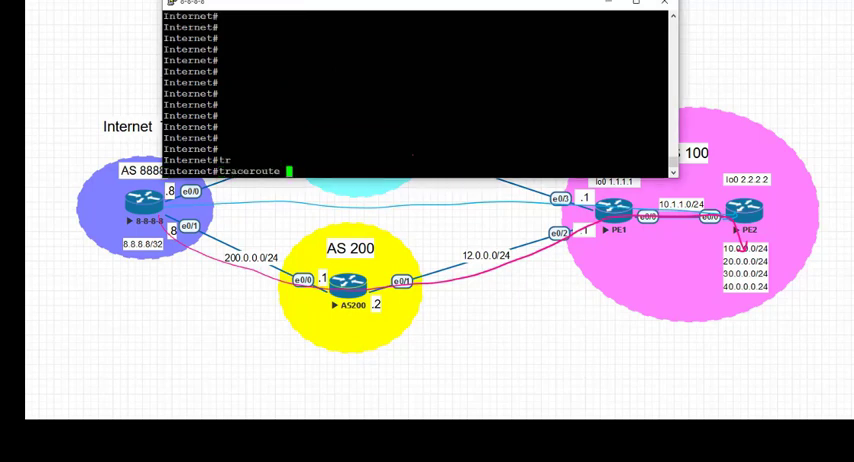
type("10.0.0.1 source")
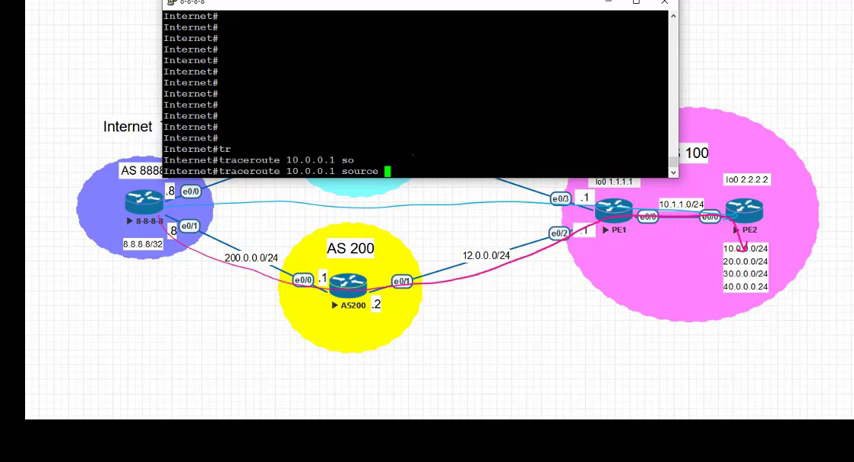
type("8.8.8.8 numeric")
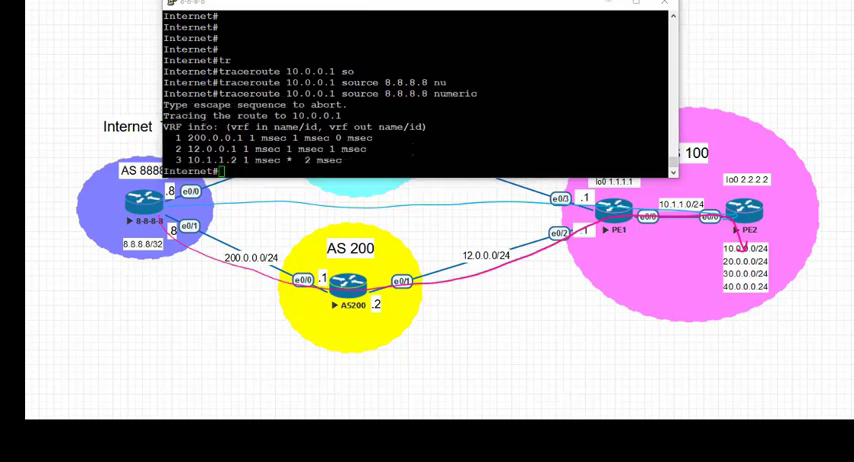
mouse_move(192, 148)
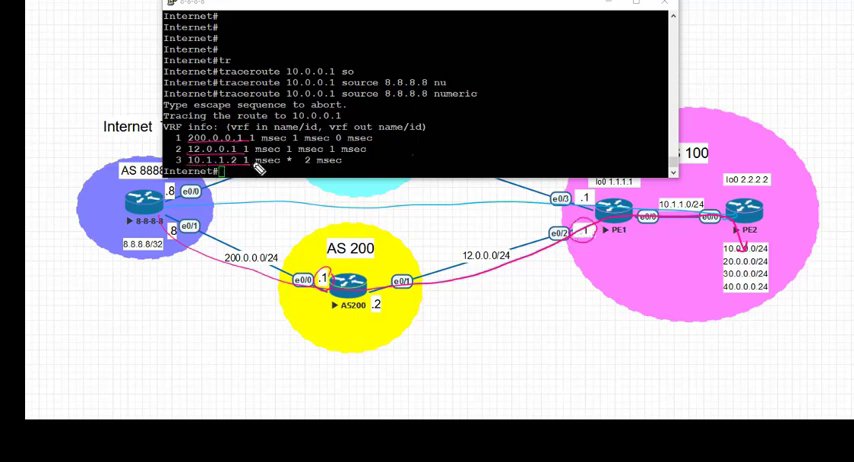
mouse_move(736, 228)
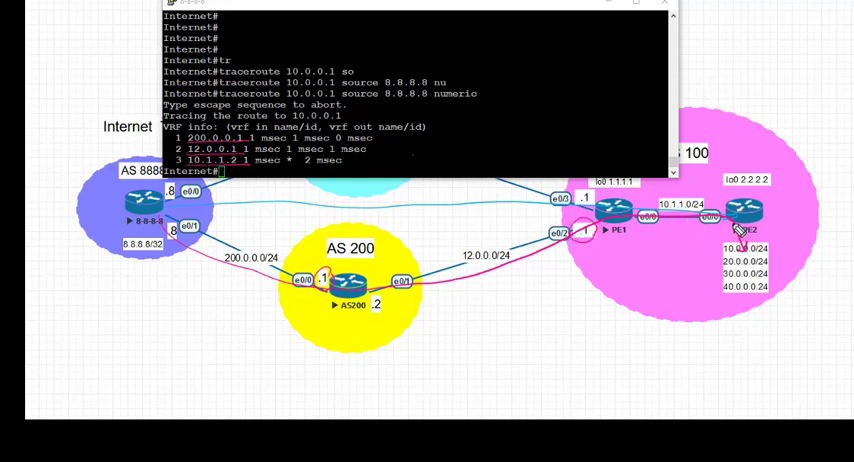